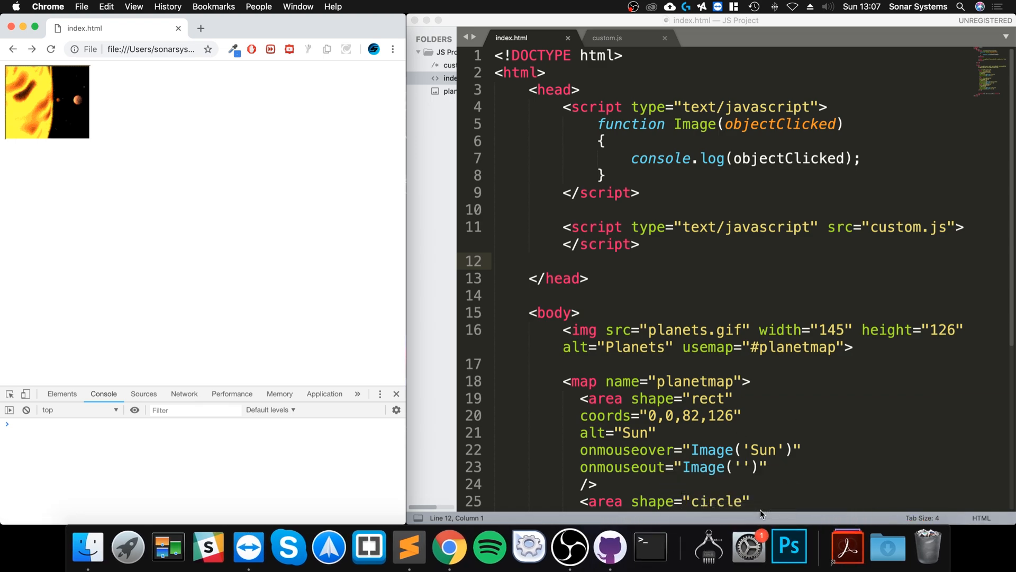
mouse_move(821, 485)
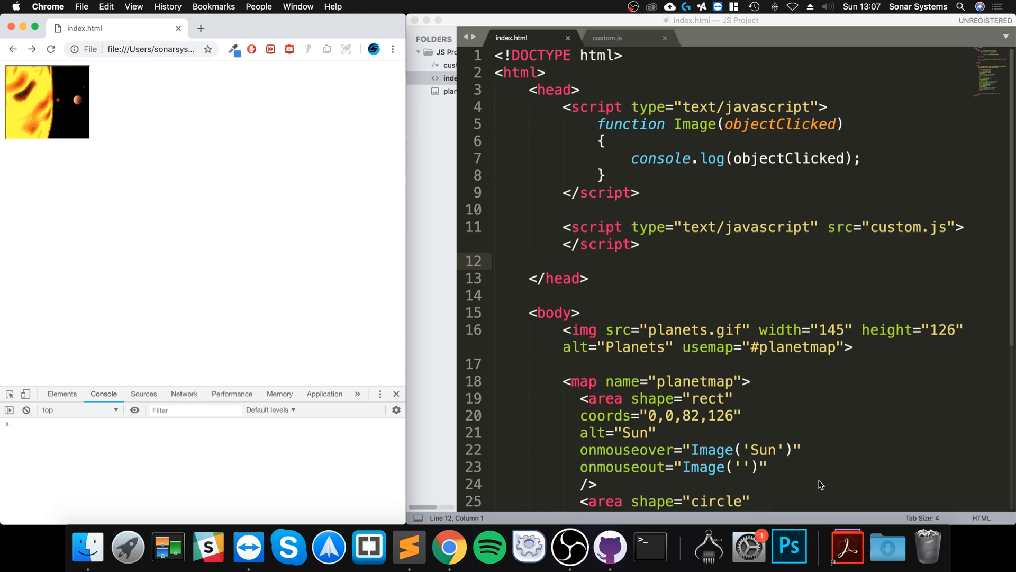
mouse_move(670, 301)
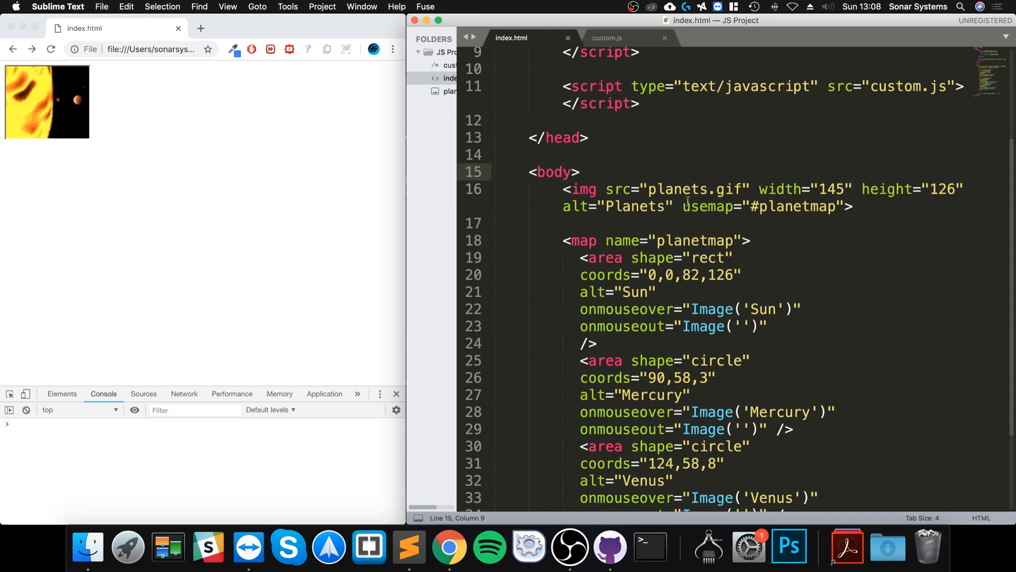
Review the image's usemap, the #planetmap map, its three areas, and Sun's rect shape.
double_click(708, 206)
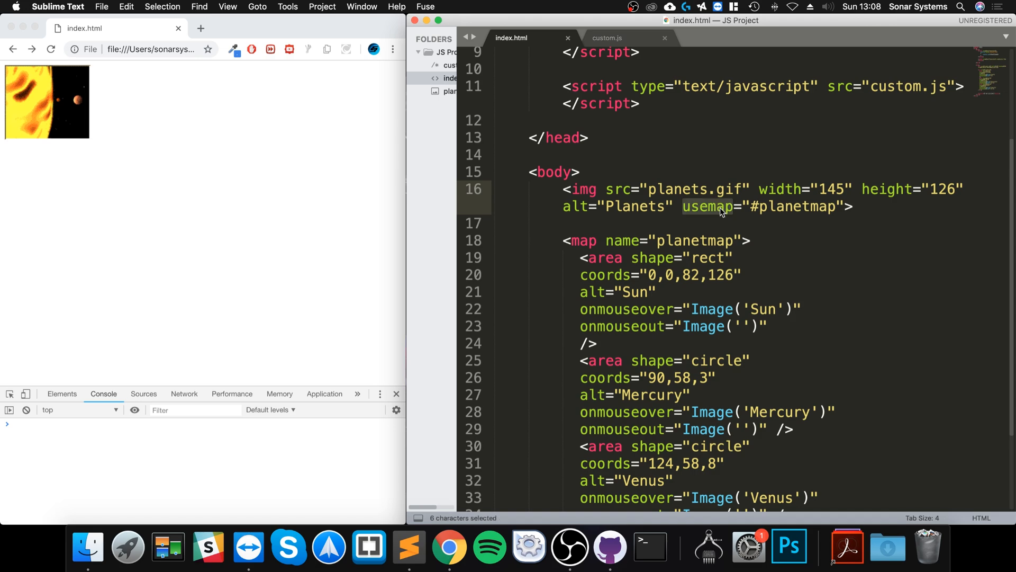
scroll("down", 3)
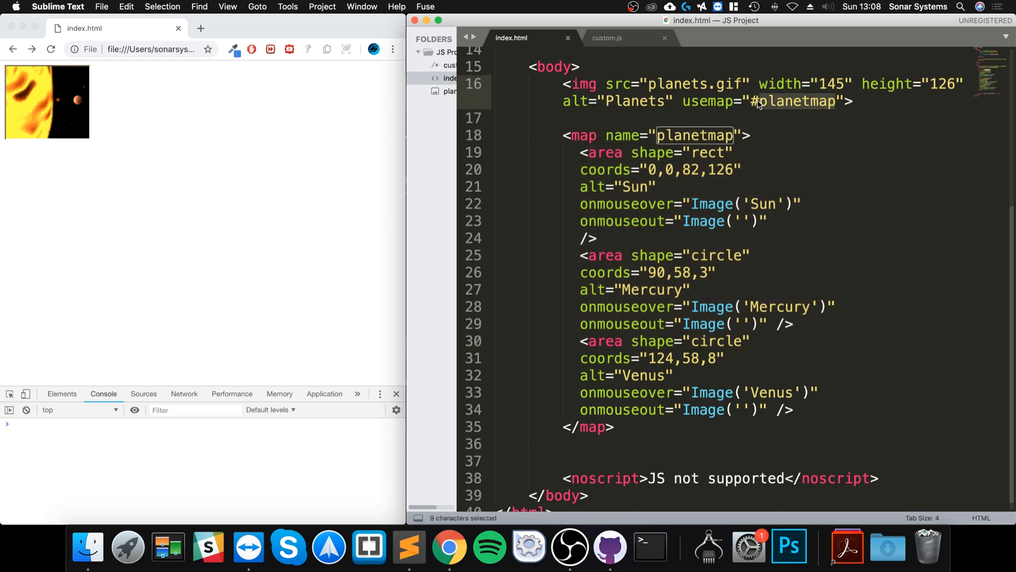
left_click(777, 102)
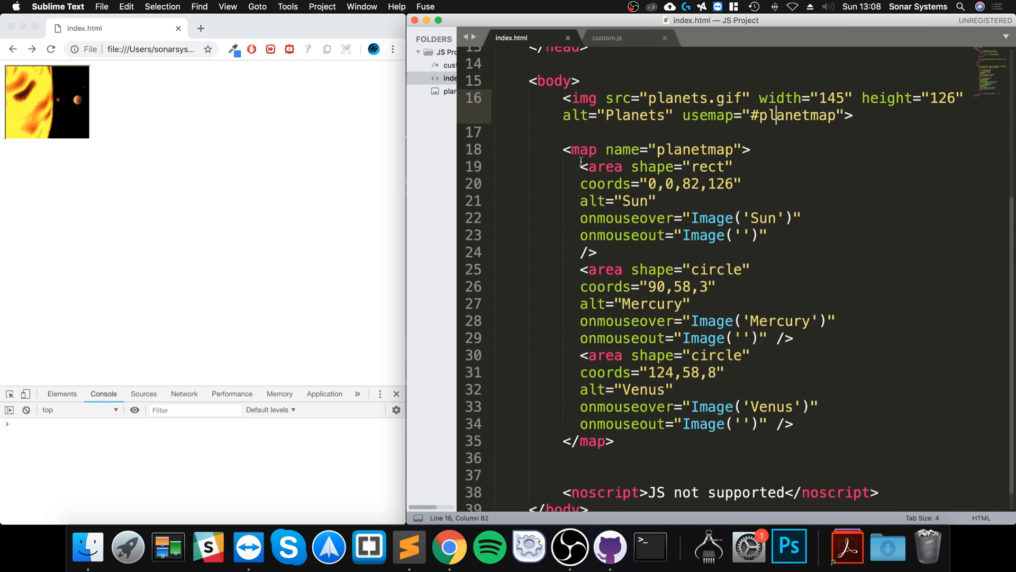
left_click_drag(580, 165, 794, 424)
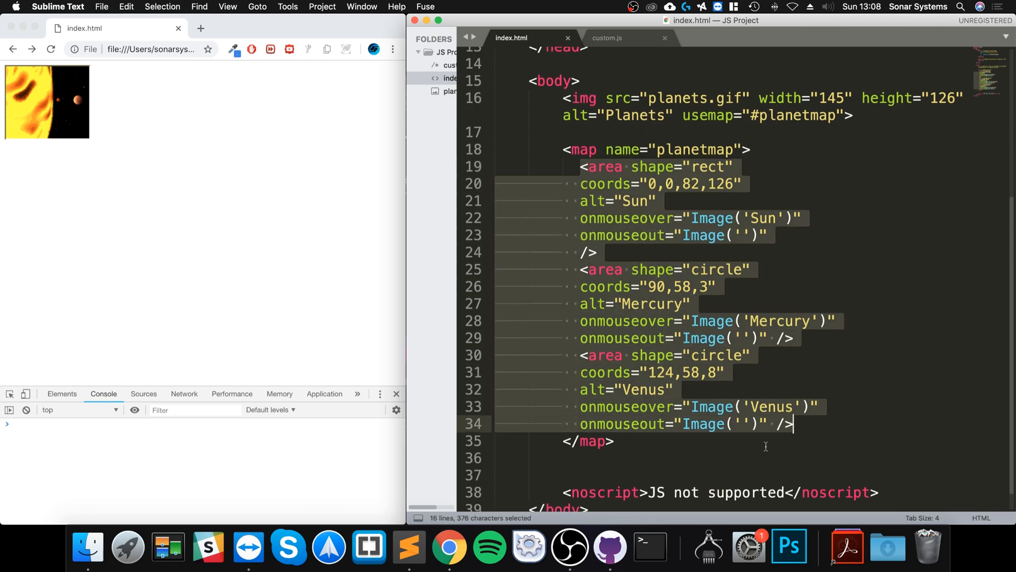
mouse_move(58, 109)
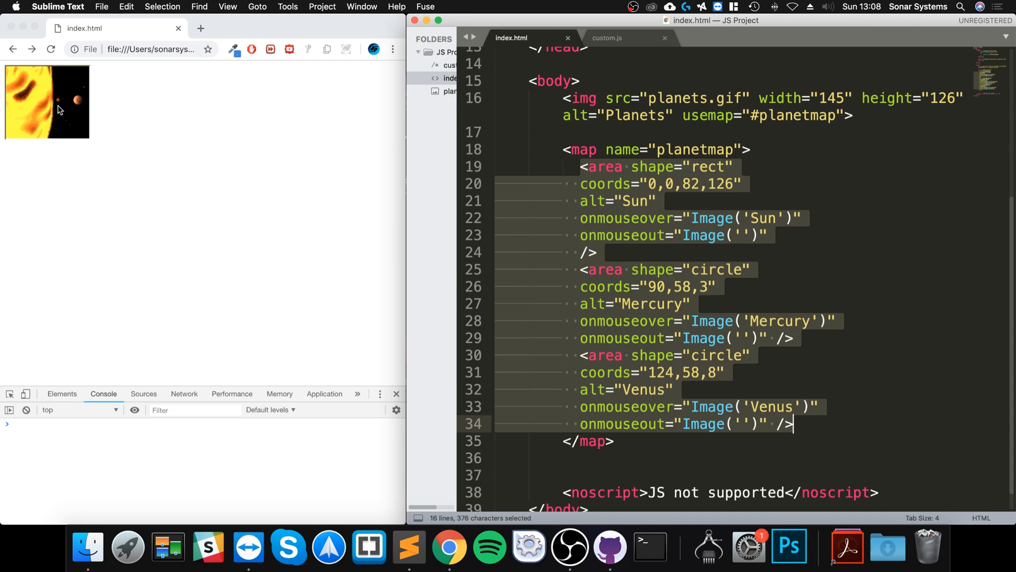
mouse_move(243, 161)
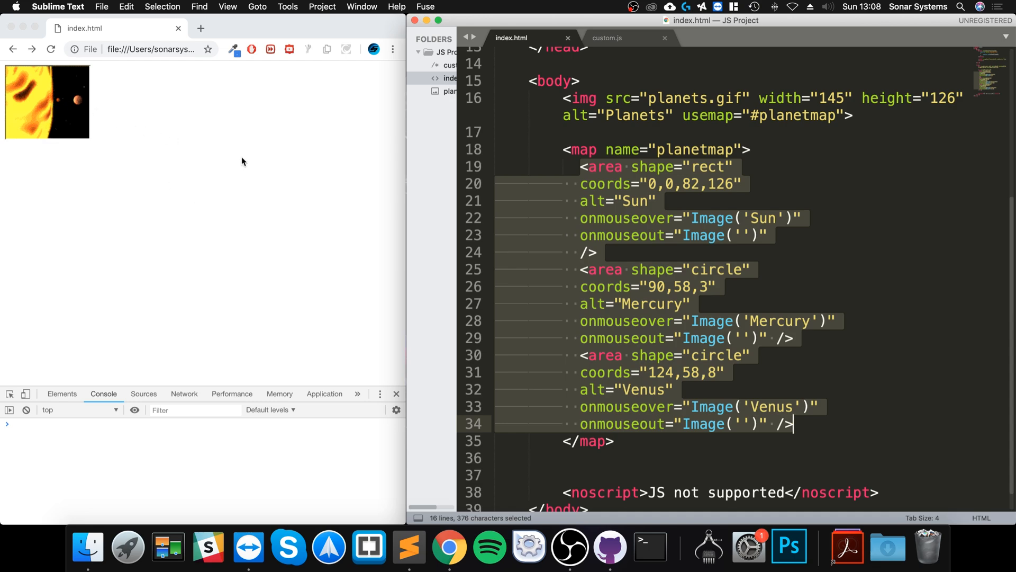
mouse_move(308, 203)
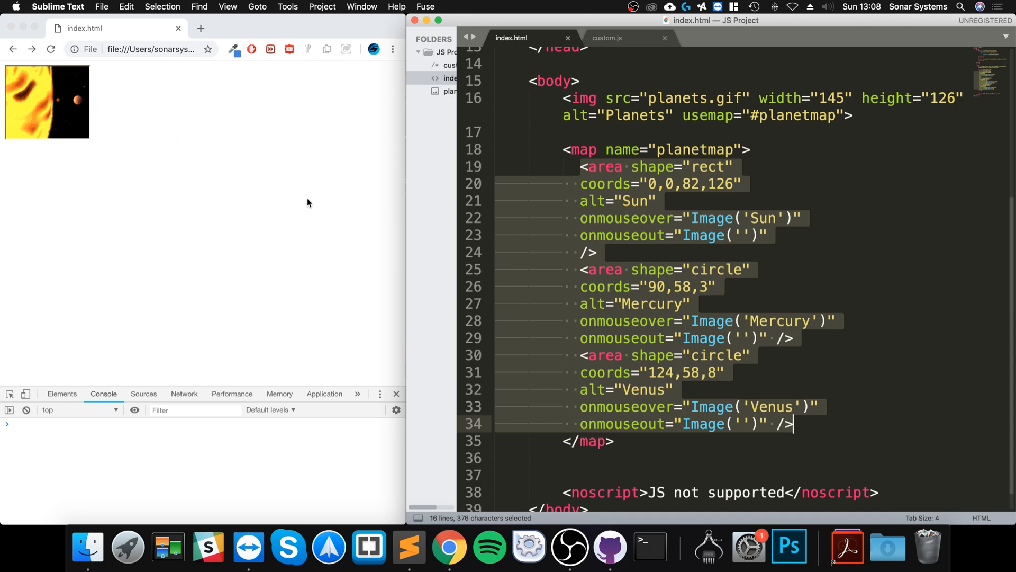
left_click(597, 252)
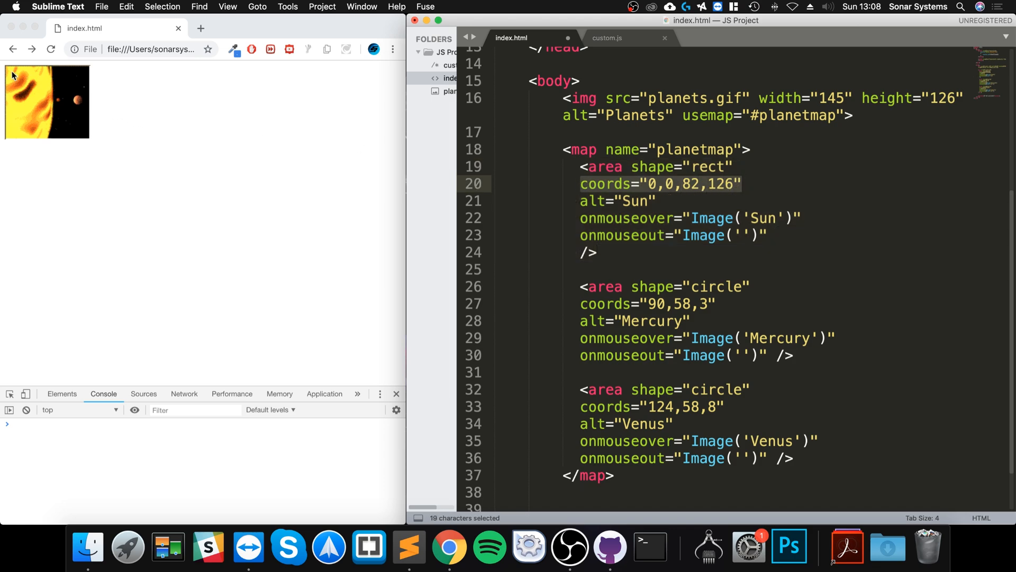
mouse_move(50, 71)
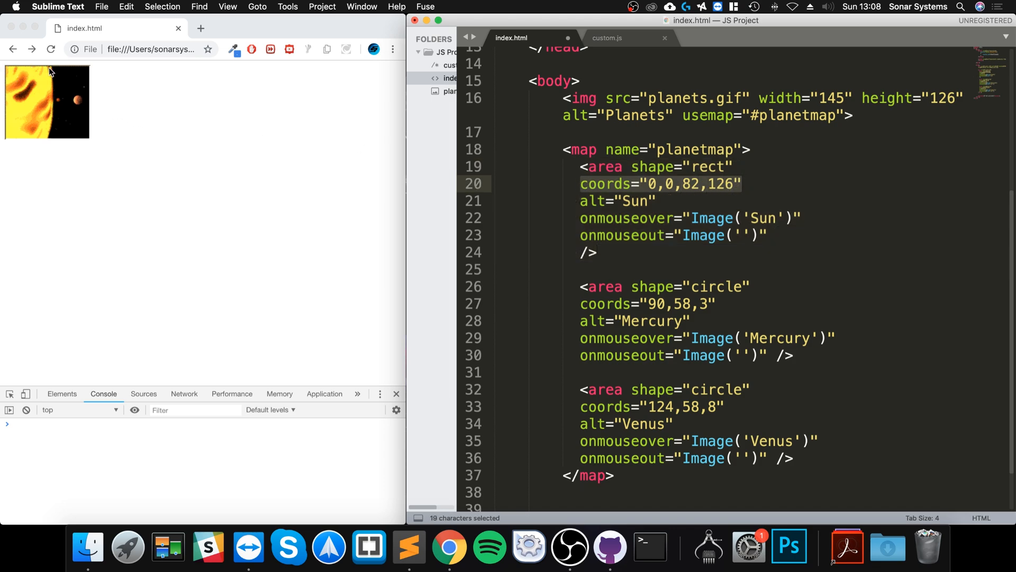
mouse_move(41, 139)
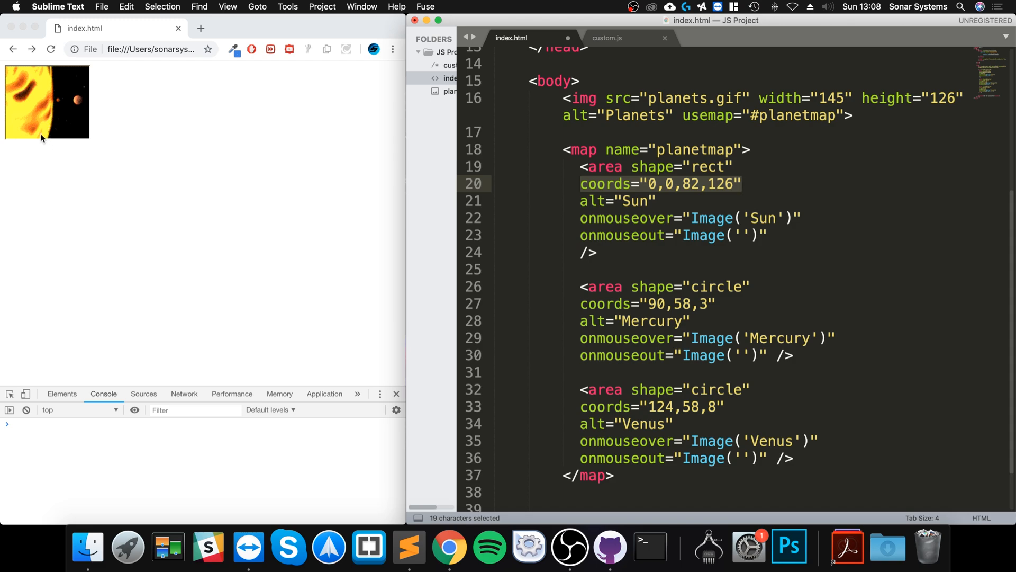
mouse_move(50, 69)
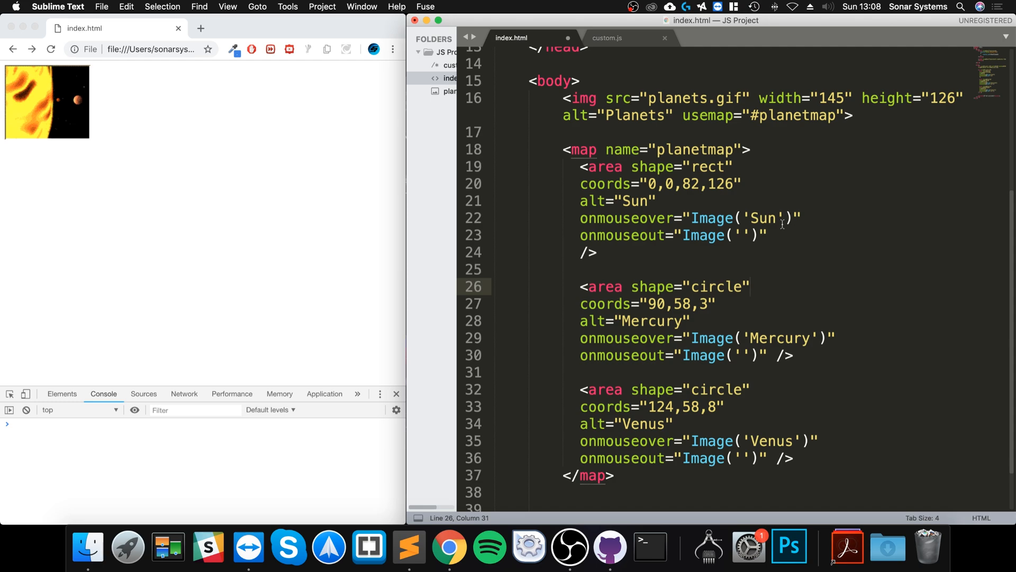
left_click(624, 166)
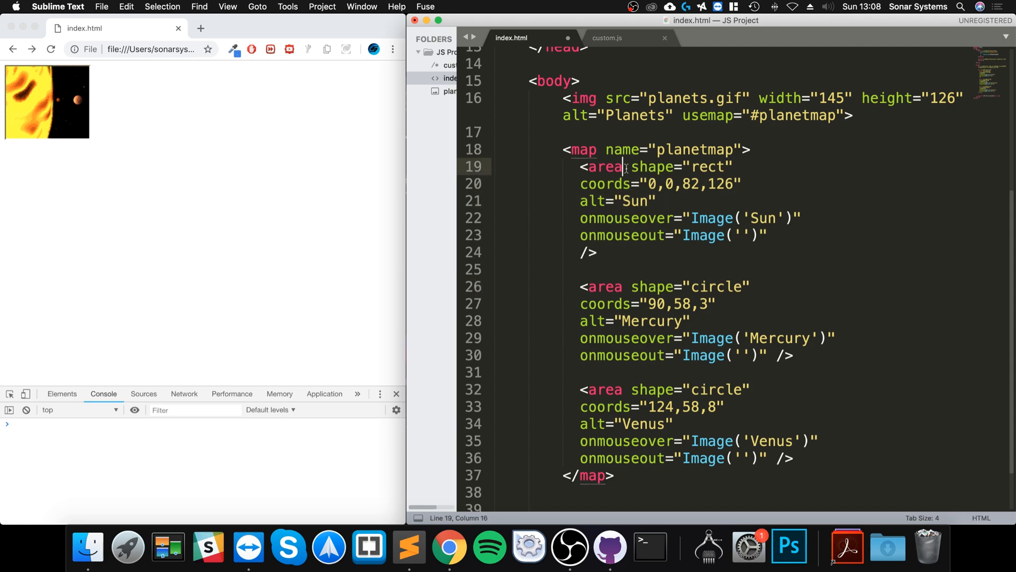
left_click_drag(624, 166, 733, 166)
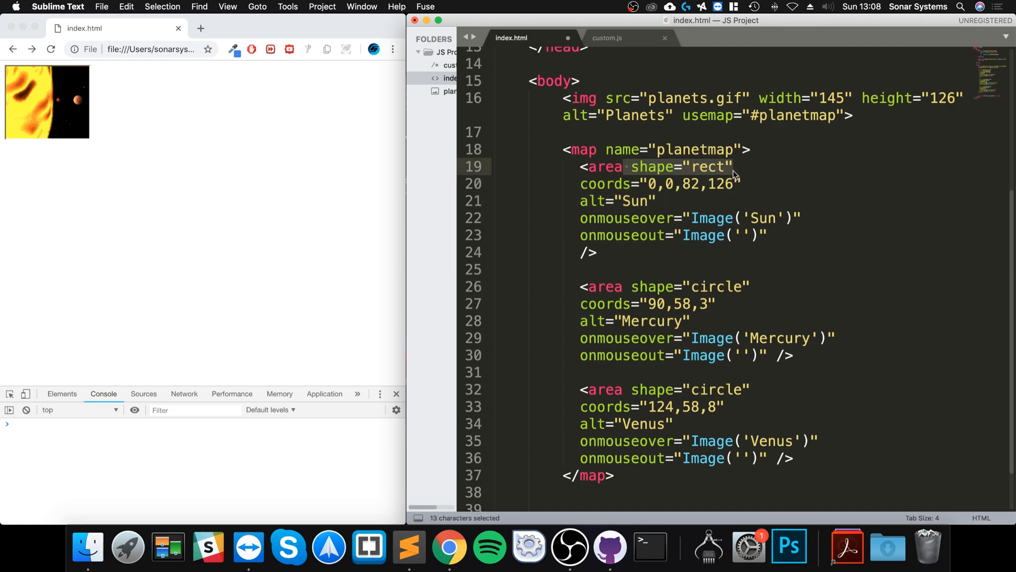
mouse_move(50, 73)
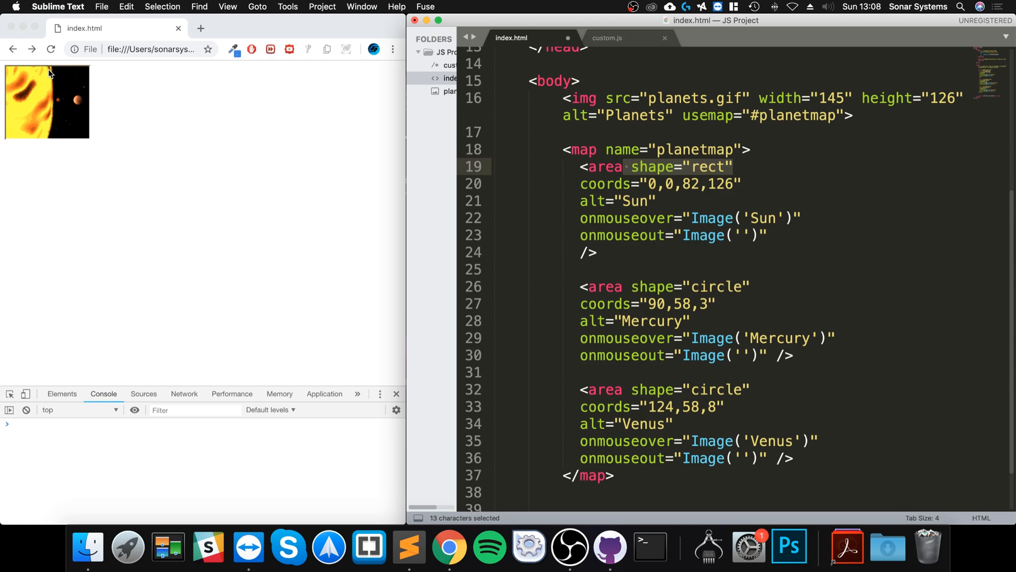
mouse_move(56, 106)
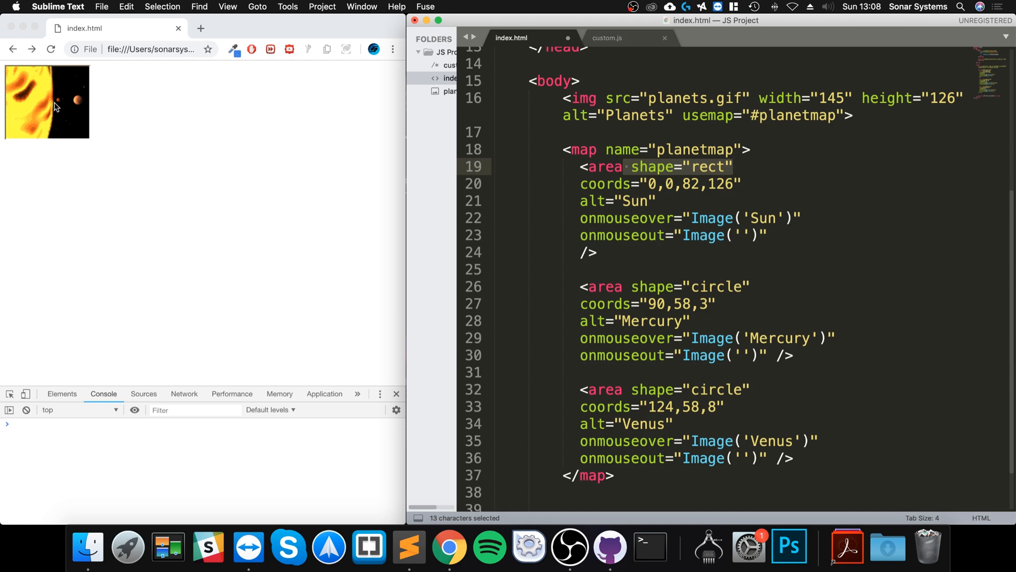
mouse_move(38, 144)
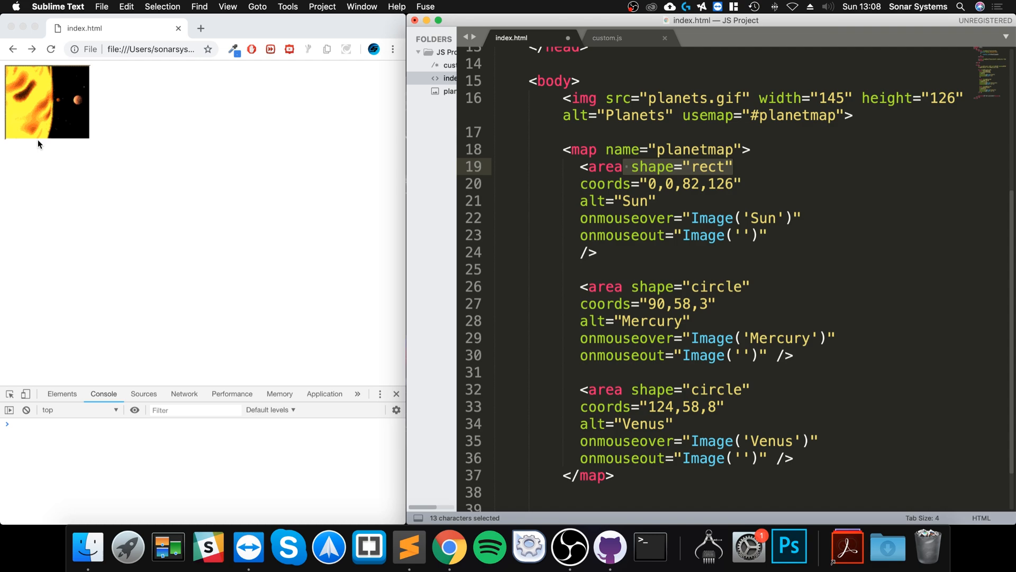
mouse_move(52, 129)
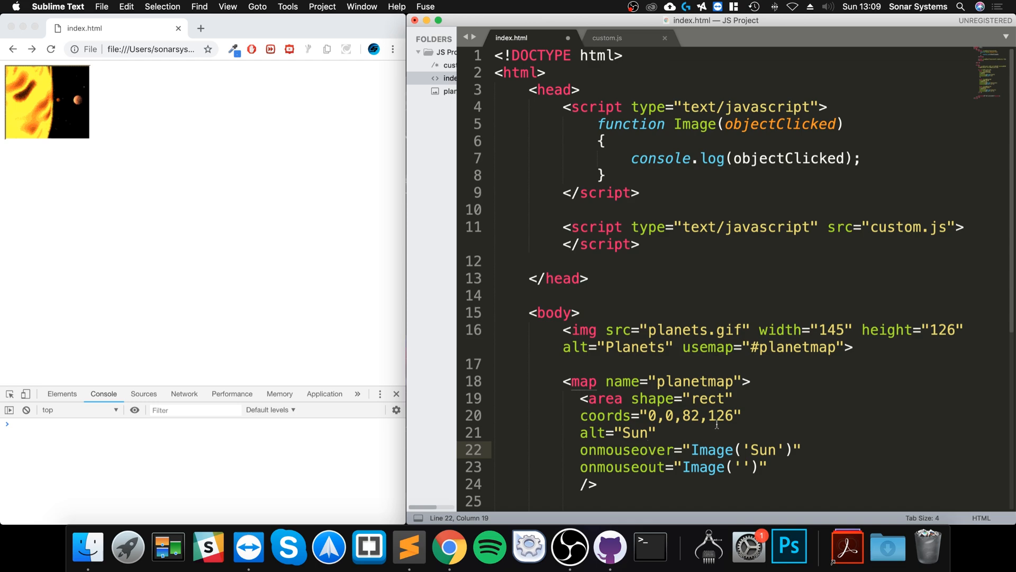
Inspect the planet name Sun's mouseover passes, then the Venus area's attribute lines.
left_click(749, 449)
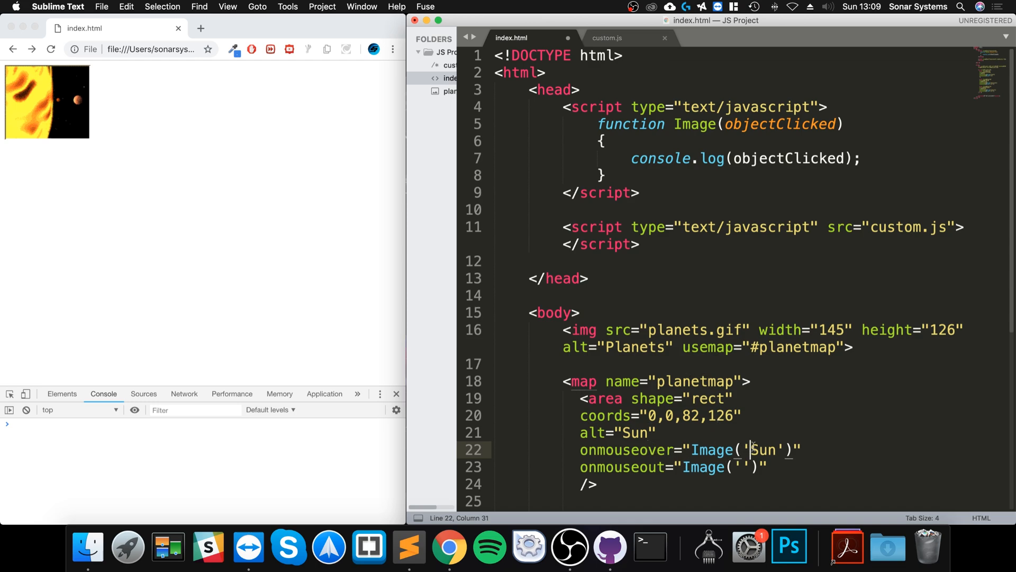
double_click(635, 433)
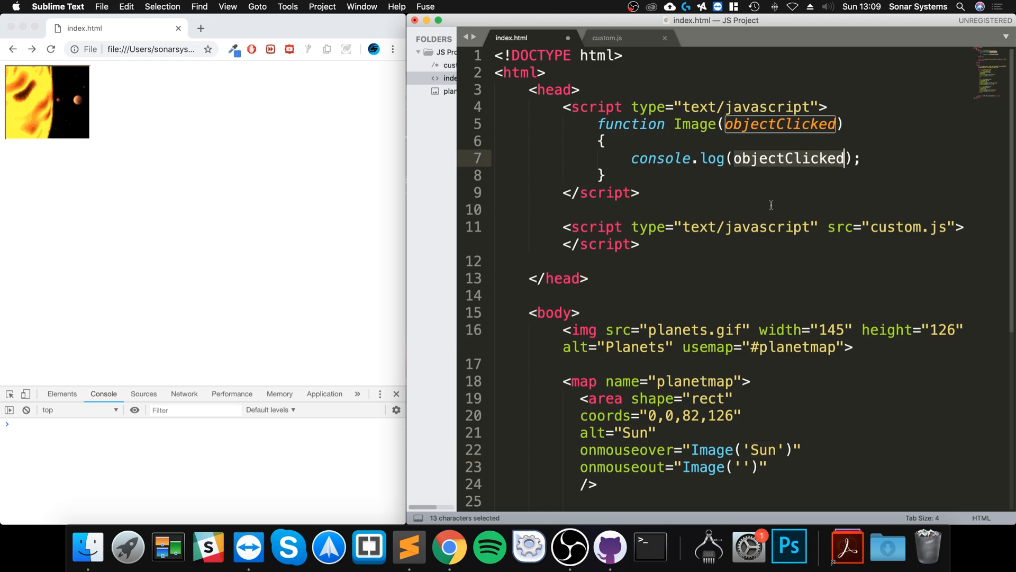
scroll("down", 3)
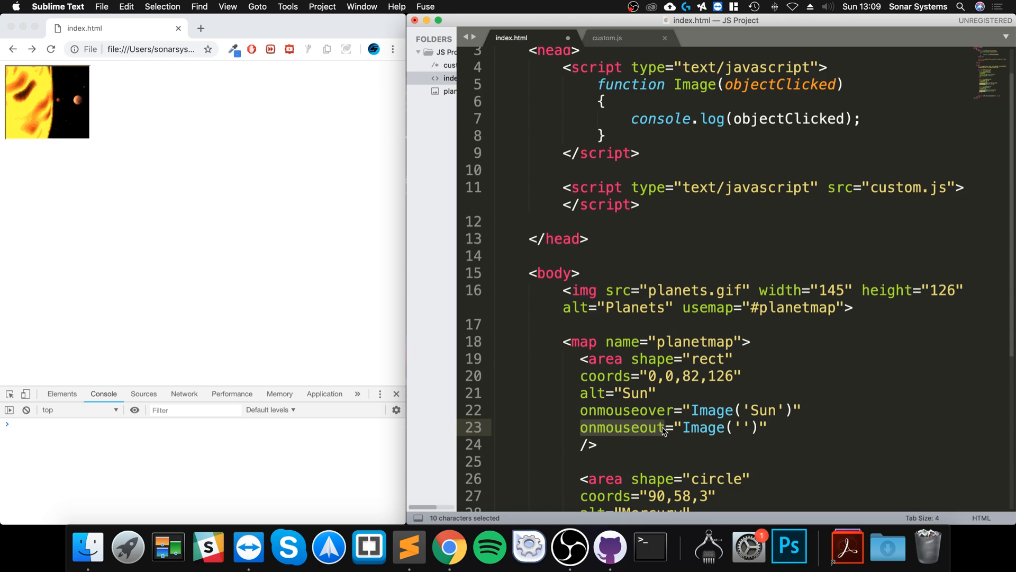
scroll("down", 3)
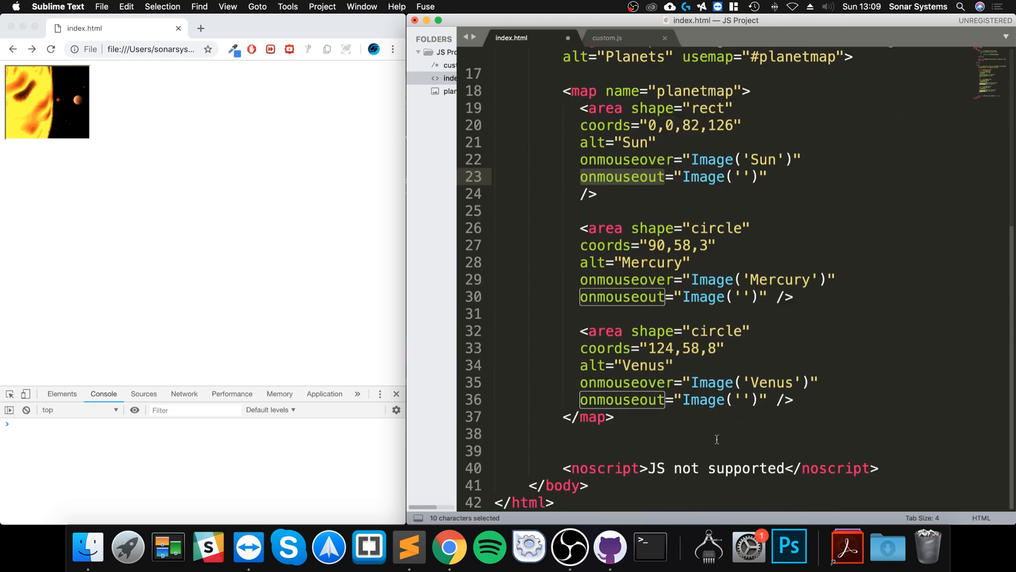
left_click_drag(590, 245, 793, 297)
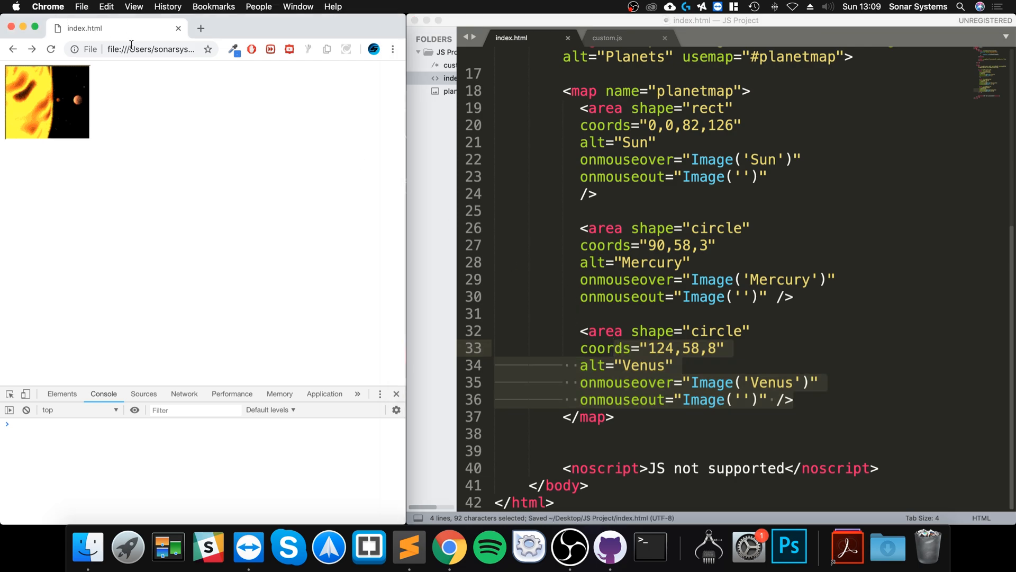
mouse_move(52, 162)
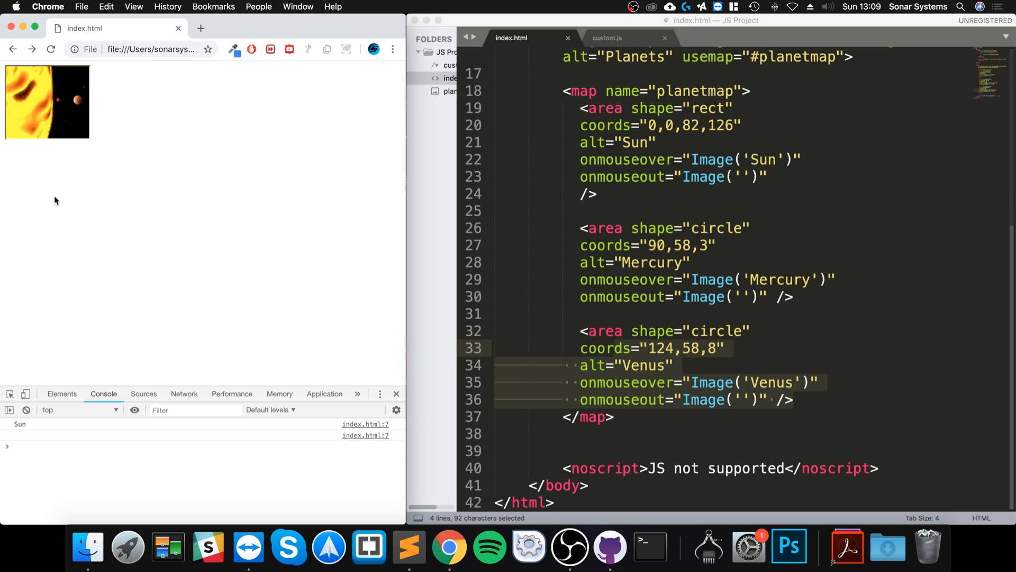
mouse_move(73, 130)
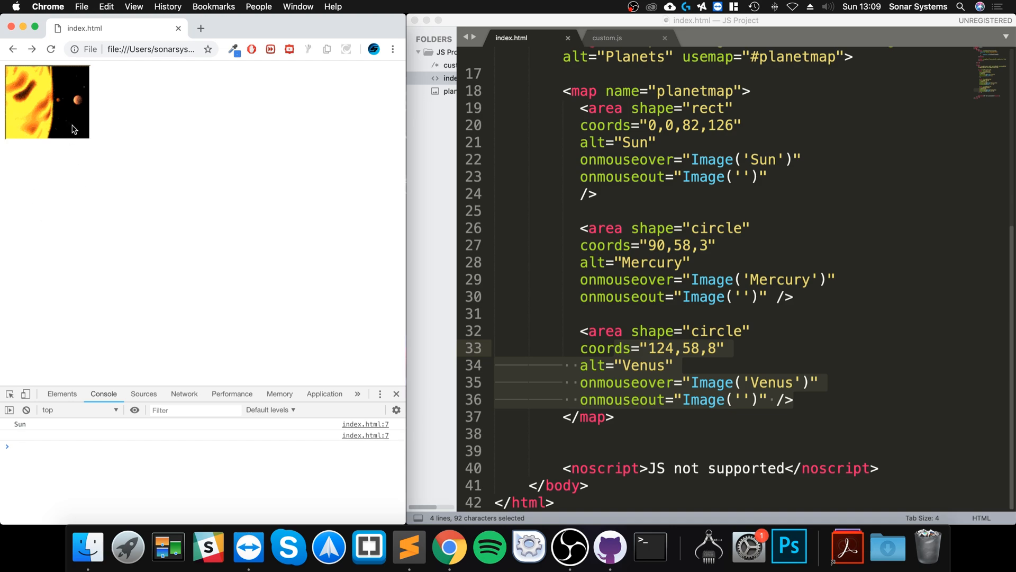
mouse_move(78, 103)
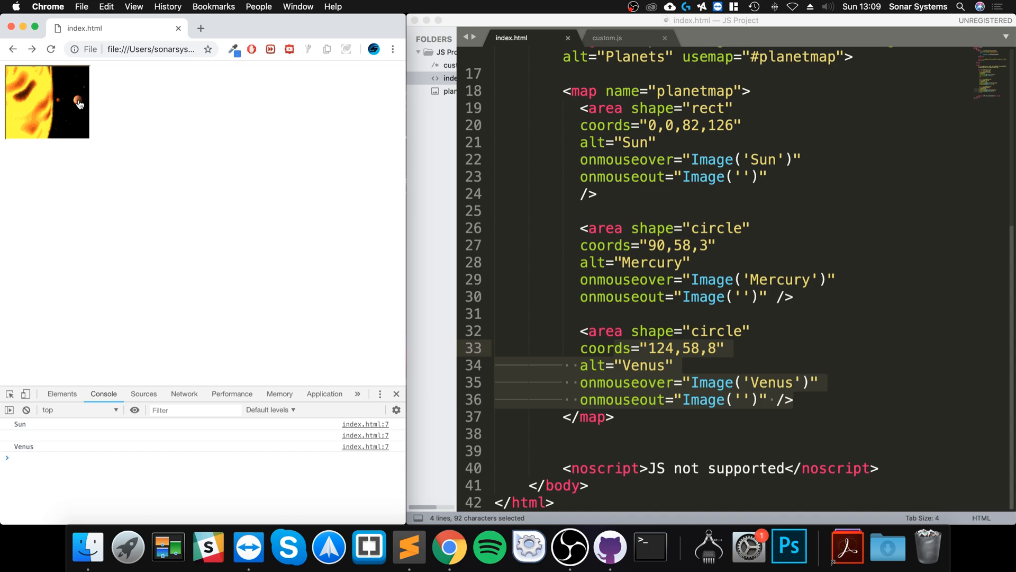
mouse_move(63, 104)
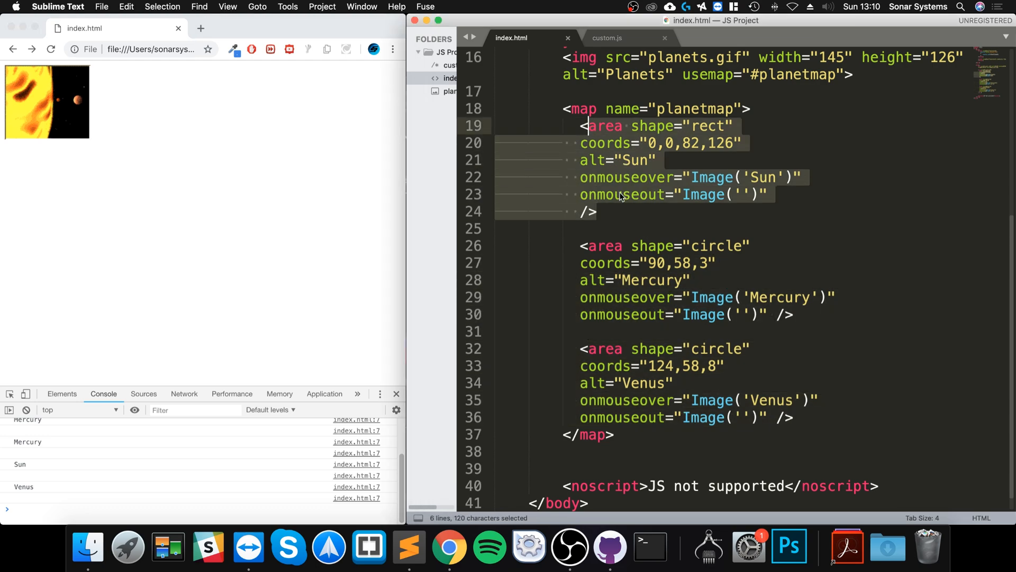
left_click_drag(619, 196, 792, 417)
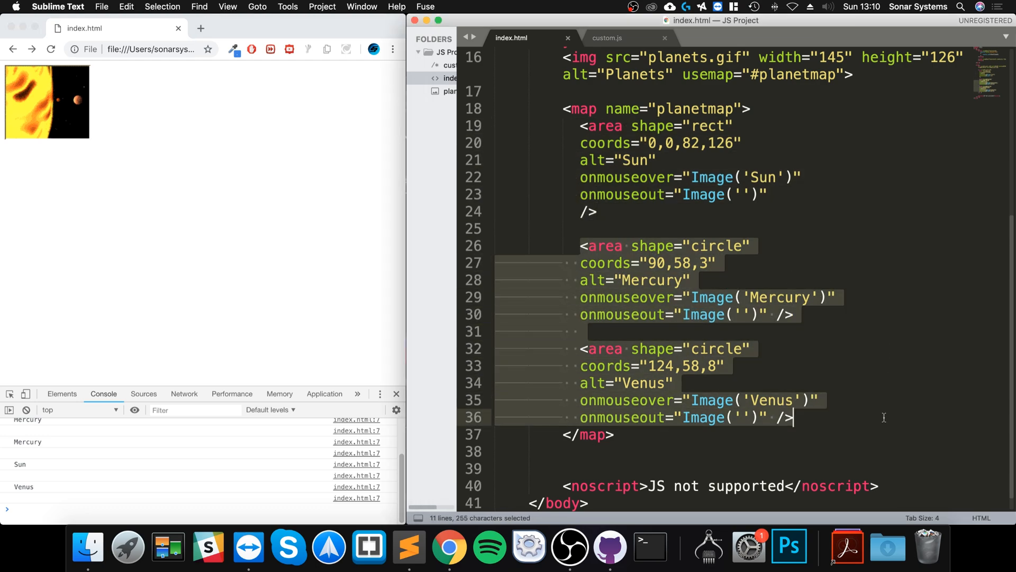
left_click(792, 416)
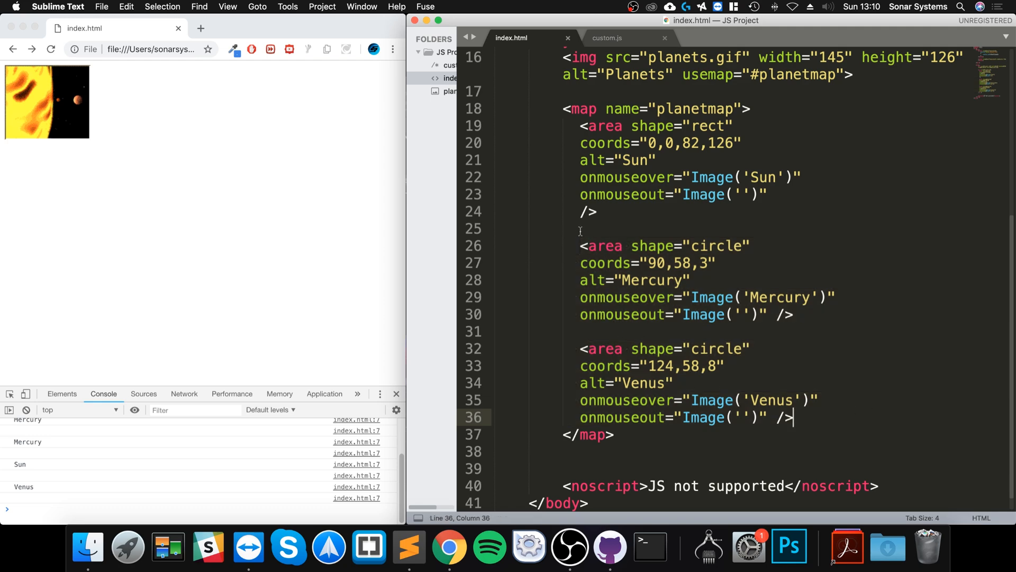
left_click_drag(580, 245, 739, 314)
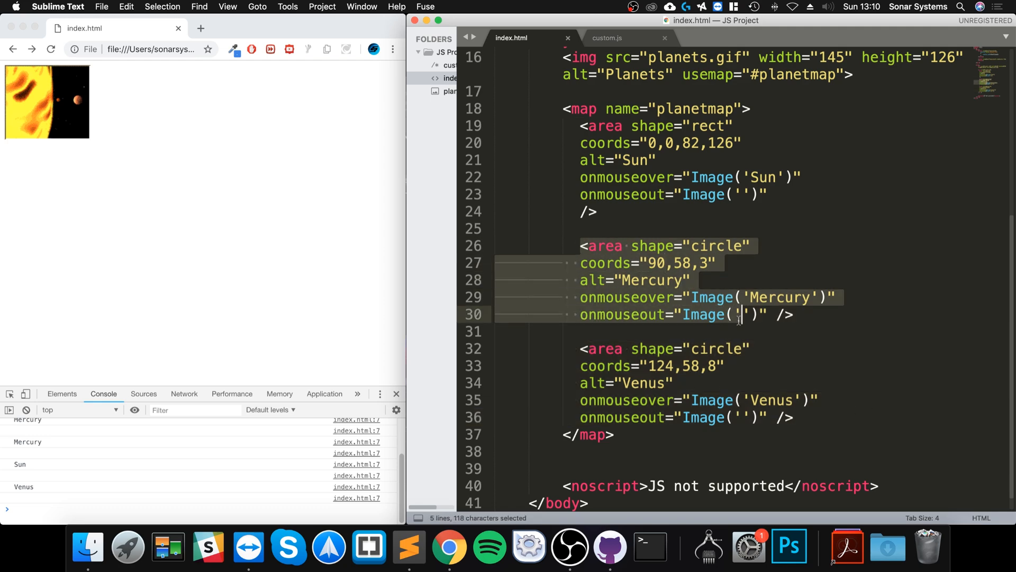
left_click(650, 263)
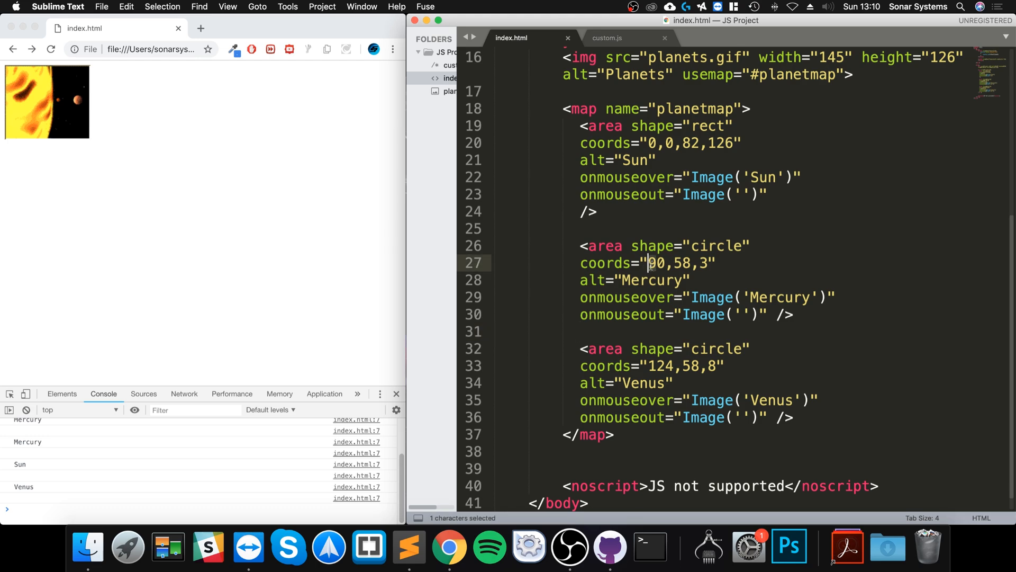